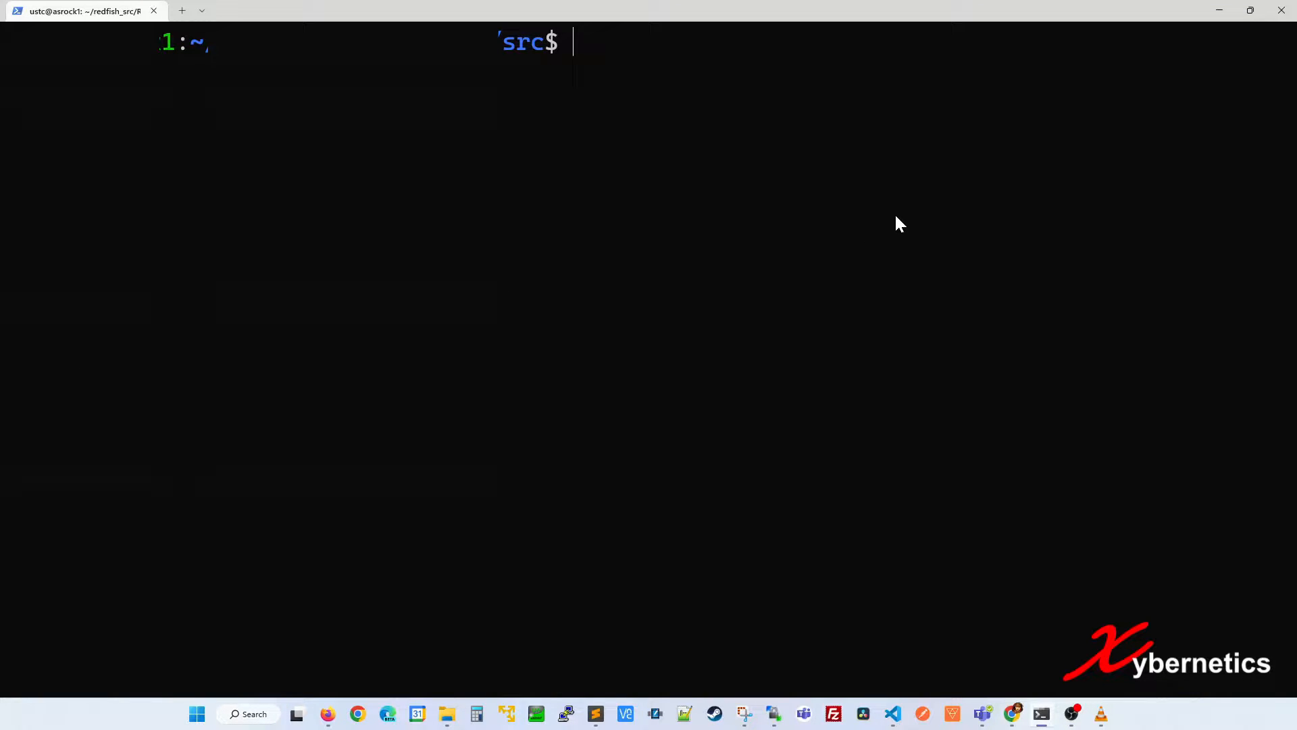
- Run git pull in redfish_src, which aborts because fast-forward is impossible
type("git")
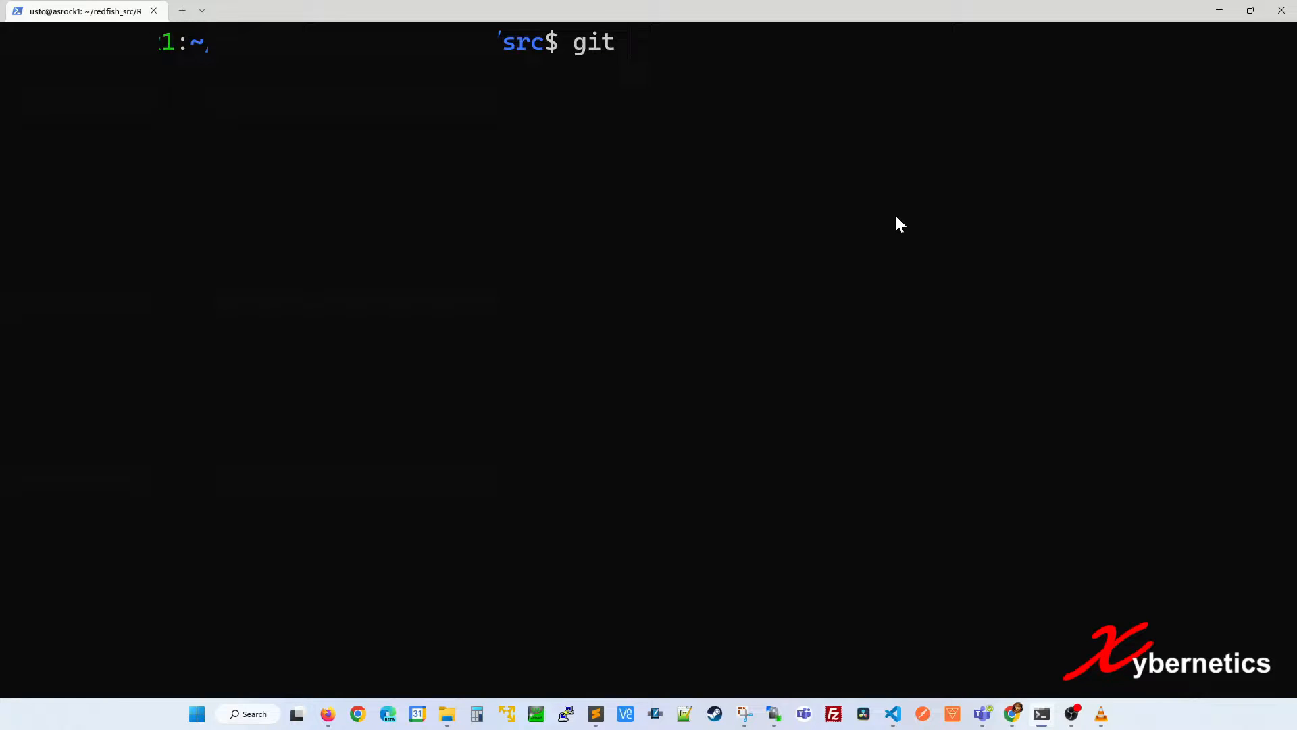
type("pull")
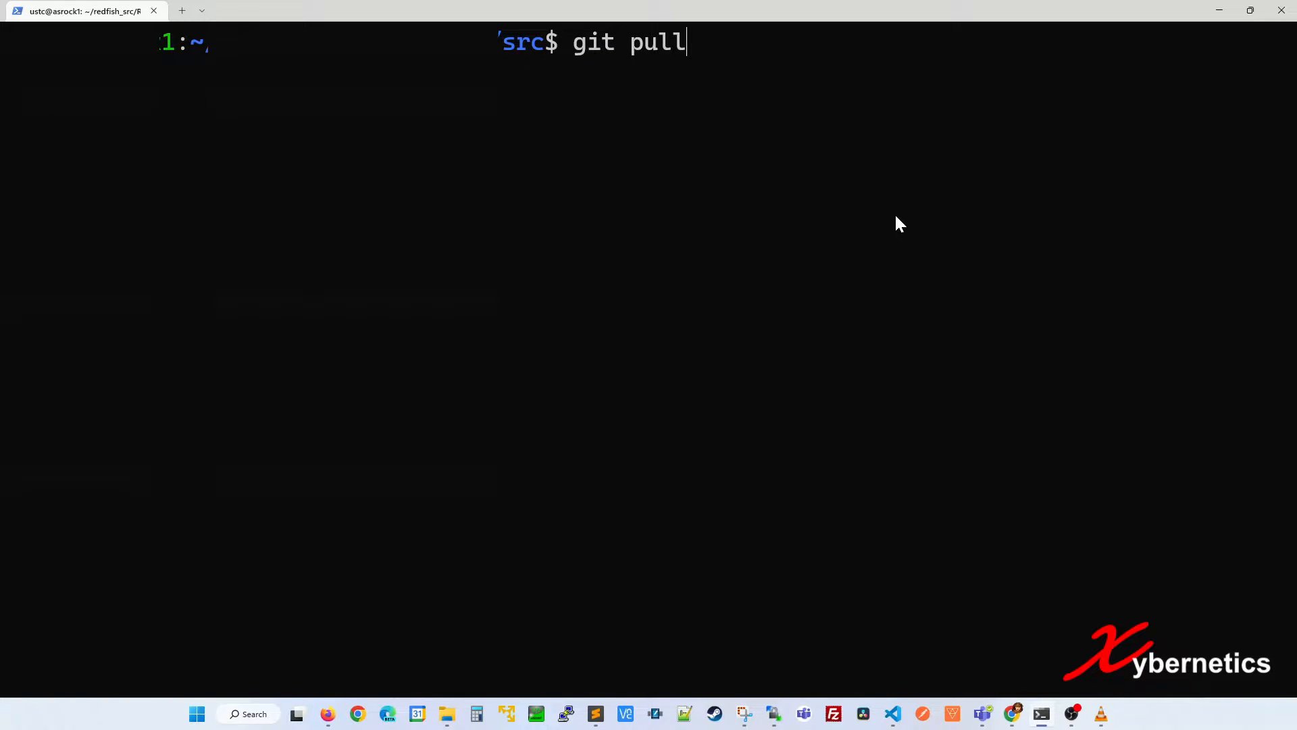
key("Return")
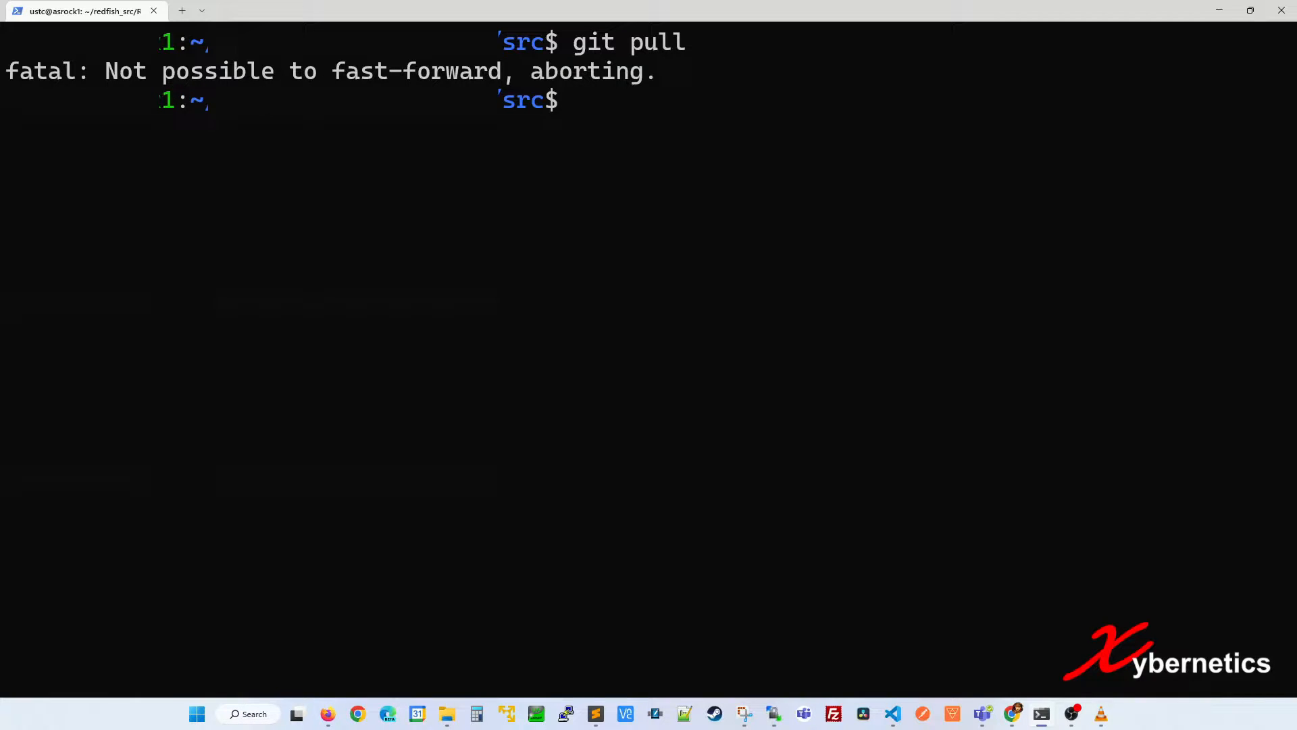
mouse_move(707, 77)
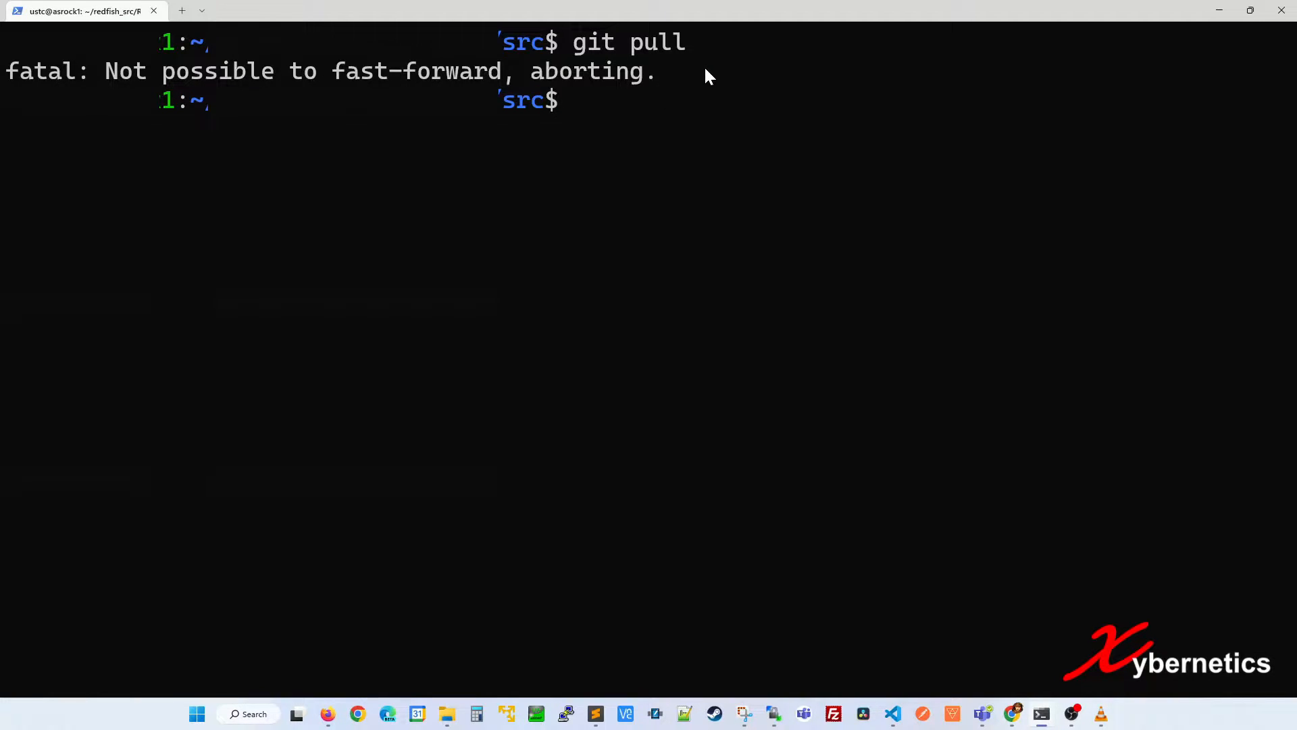
- Run git status to see development diverged from origin/development by 2 and 5 commits
type("git status")
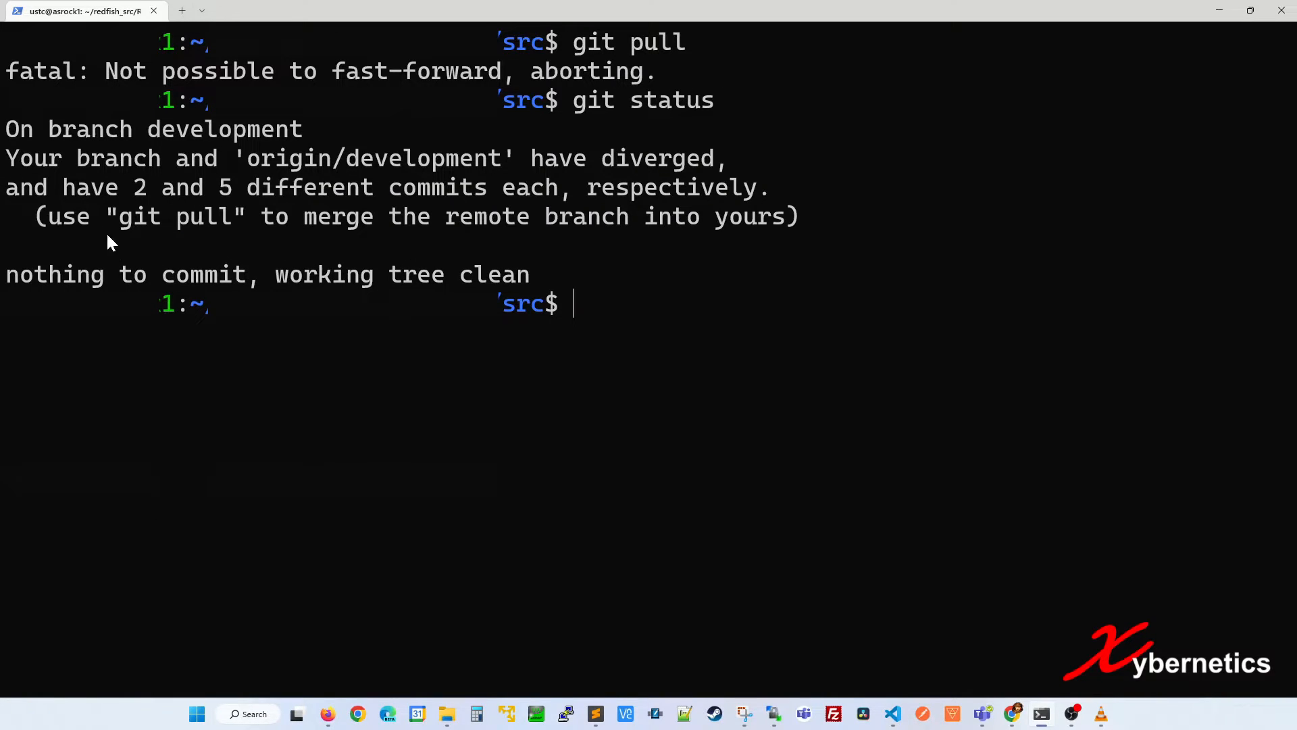
mouse_move(405, 224)
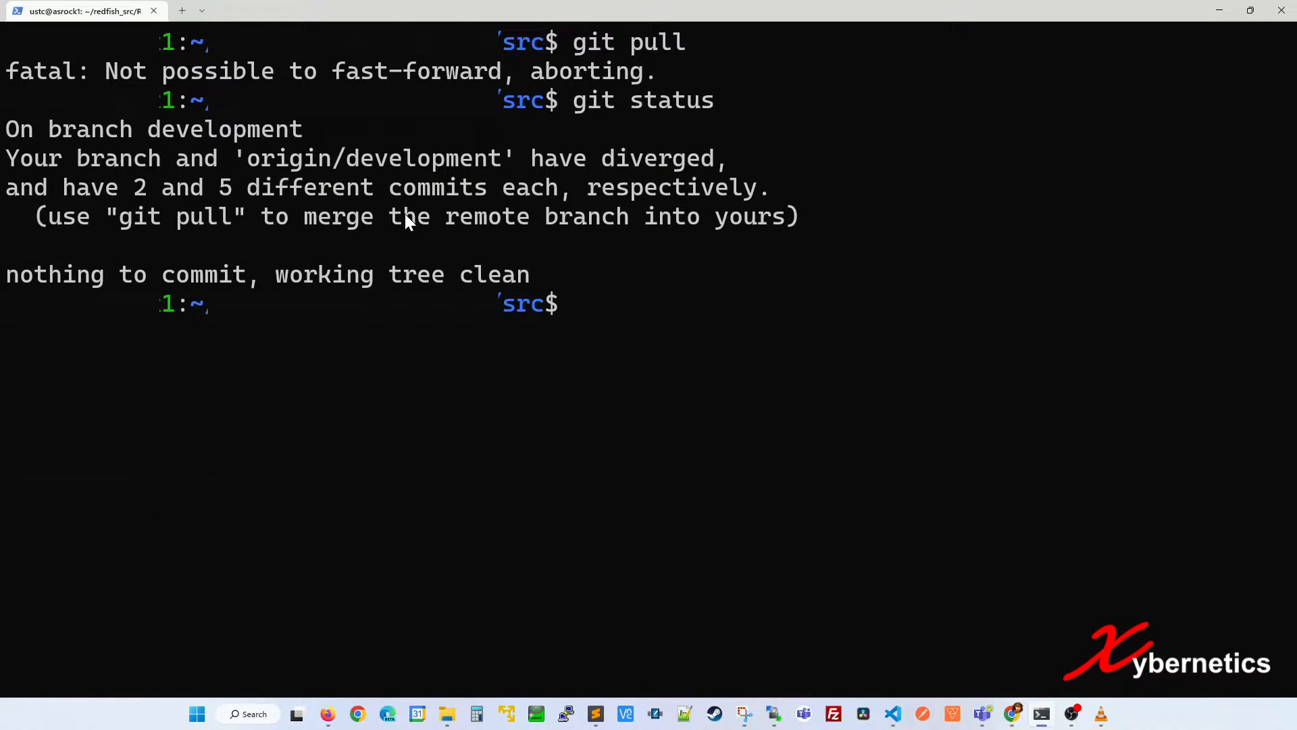
mouse_move(496, 224)
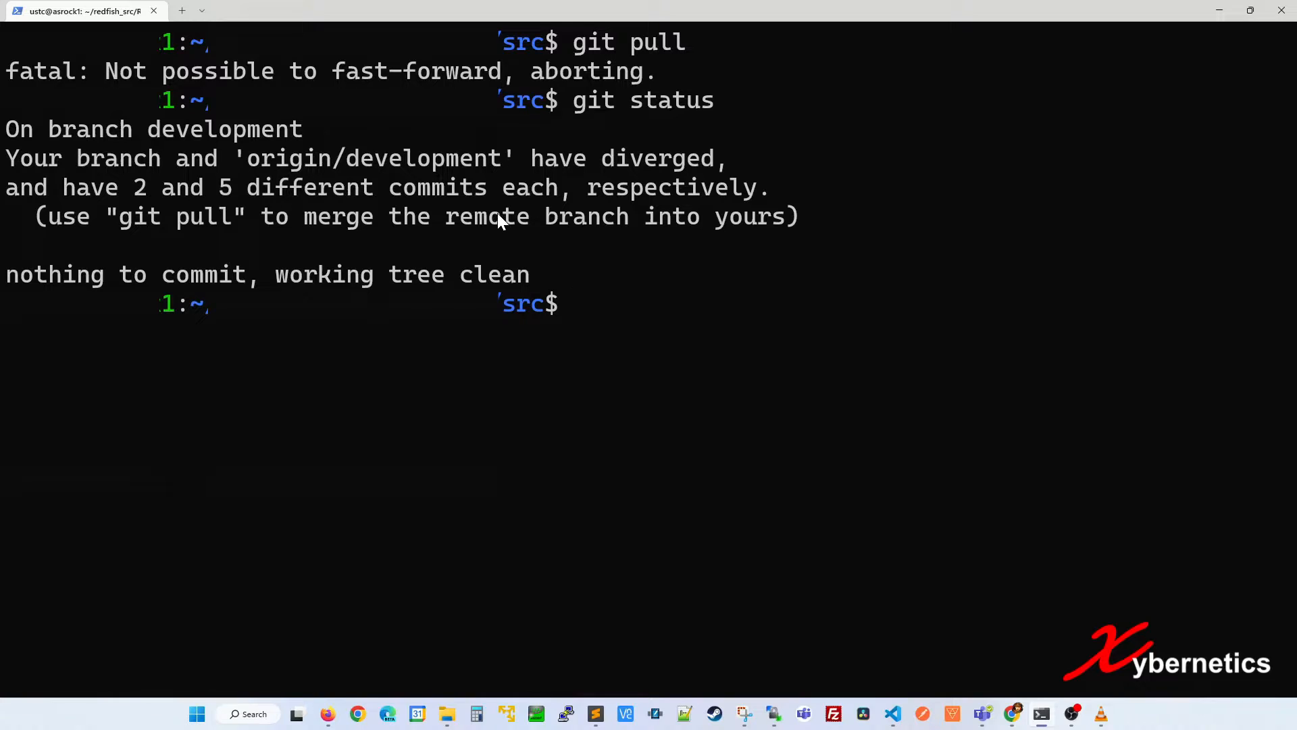
mouse_move(633, 165)
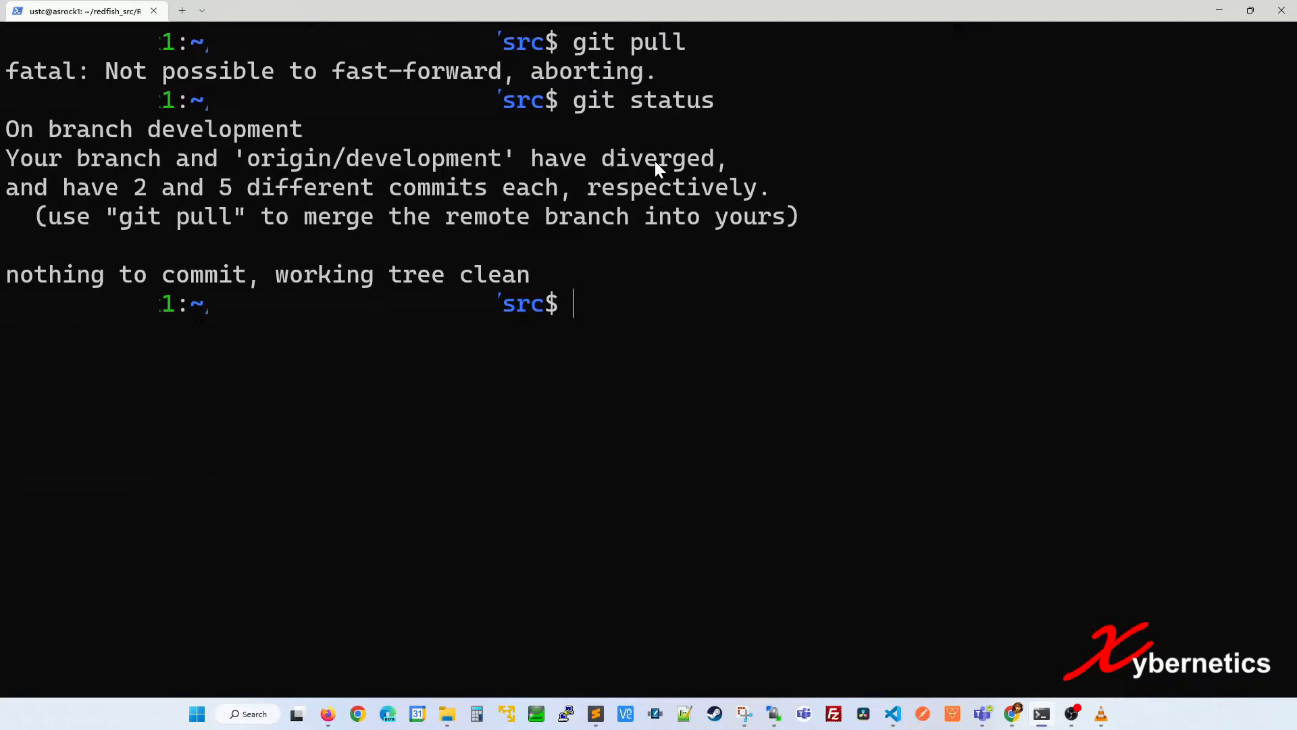
- Run git pull --rebase, stopping on conflicts in the dockerfile and pipeline scripts
type("git pull merge")
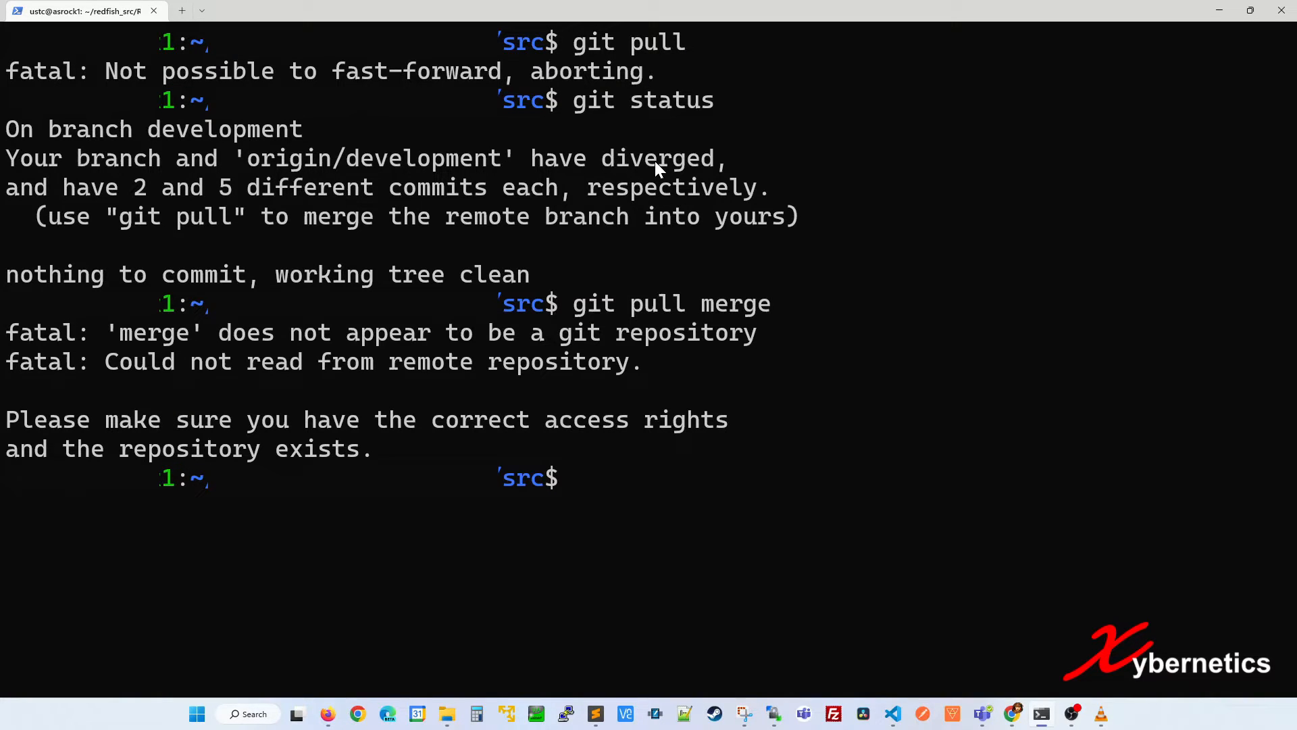
mouse_move(285, 370)
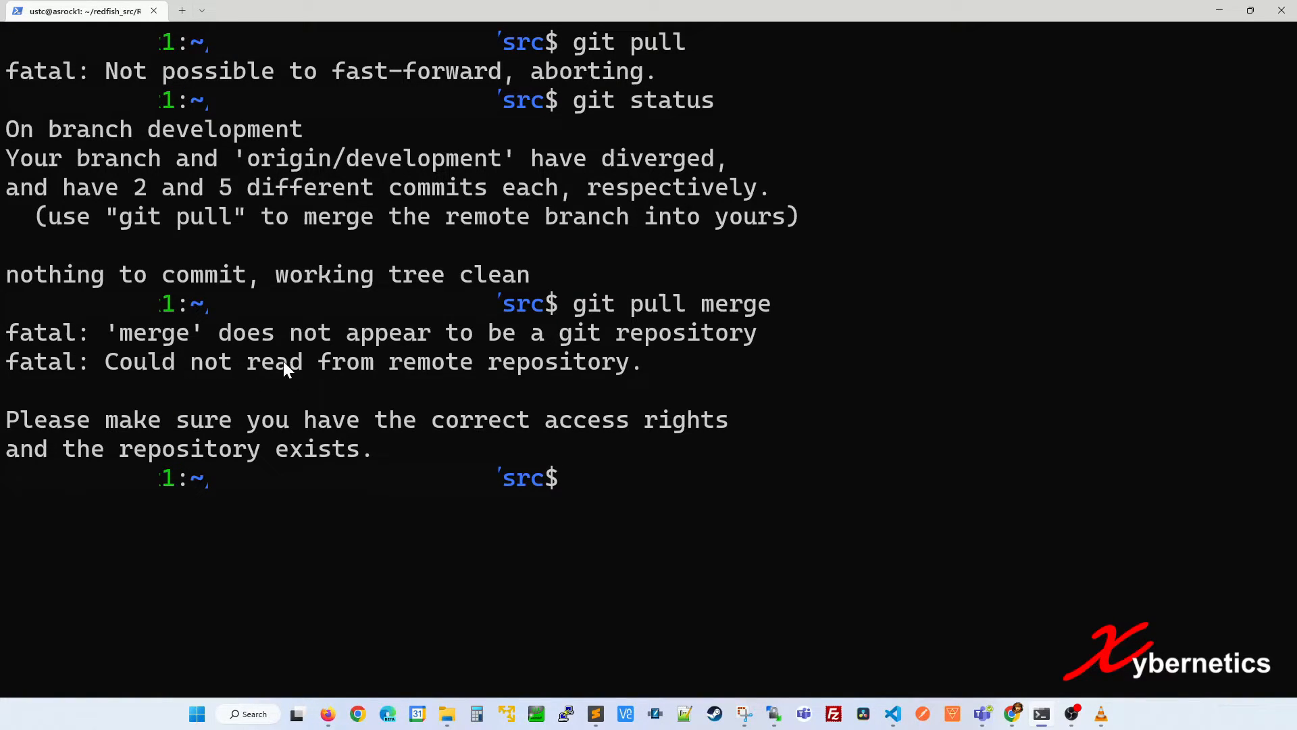
mouse_move(592, 331)
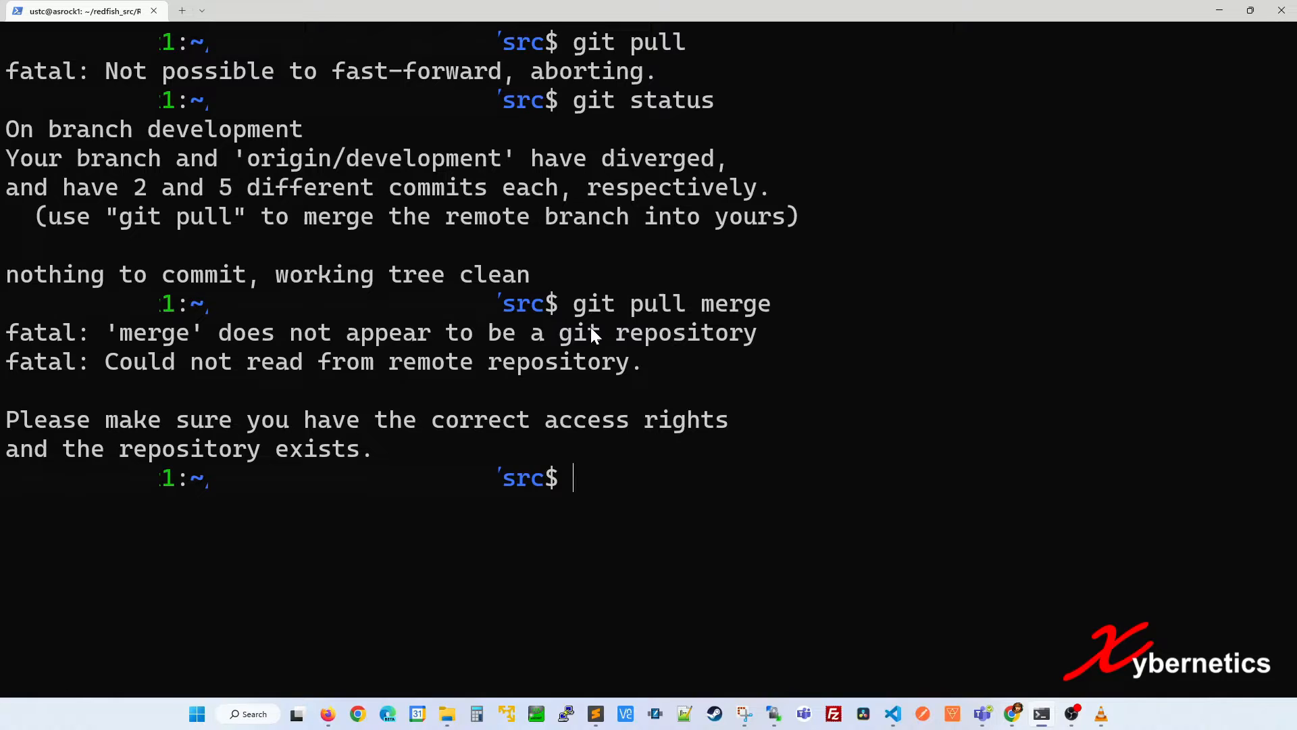
type("git pull")
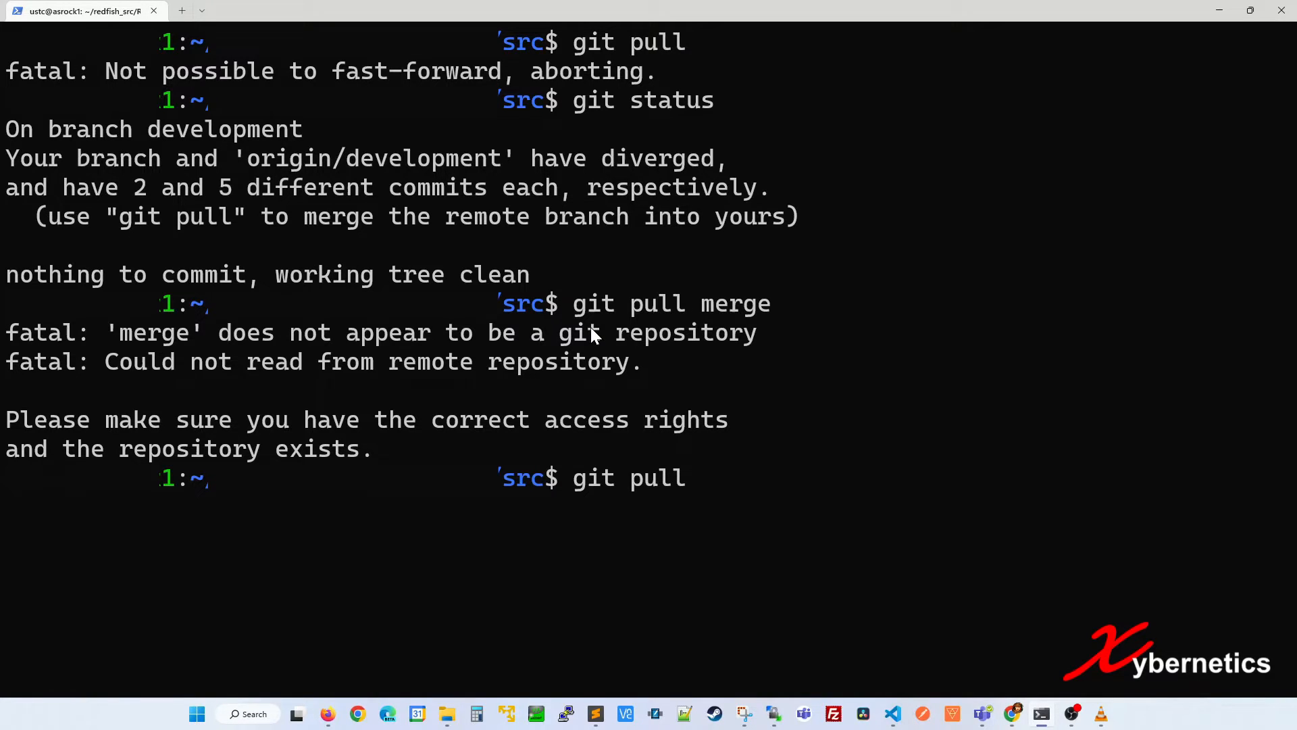
type("--re")
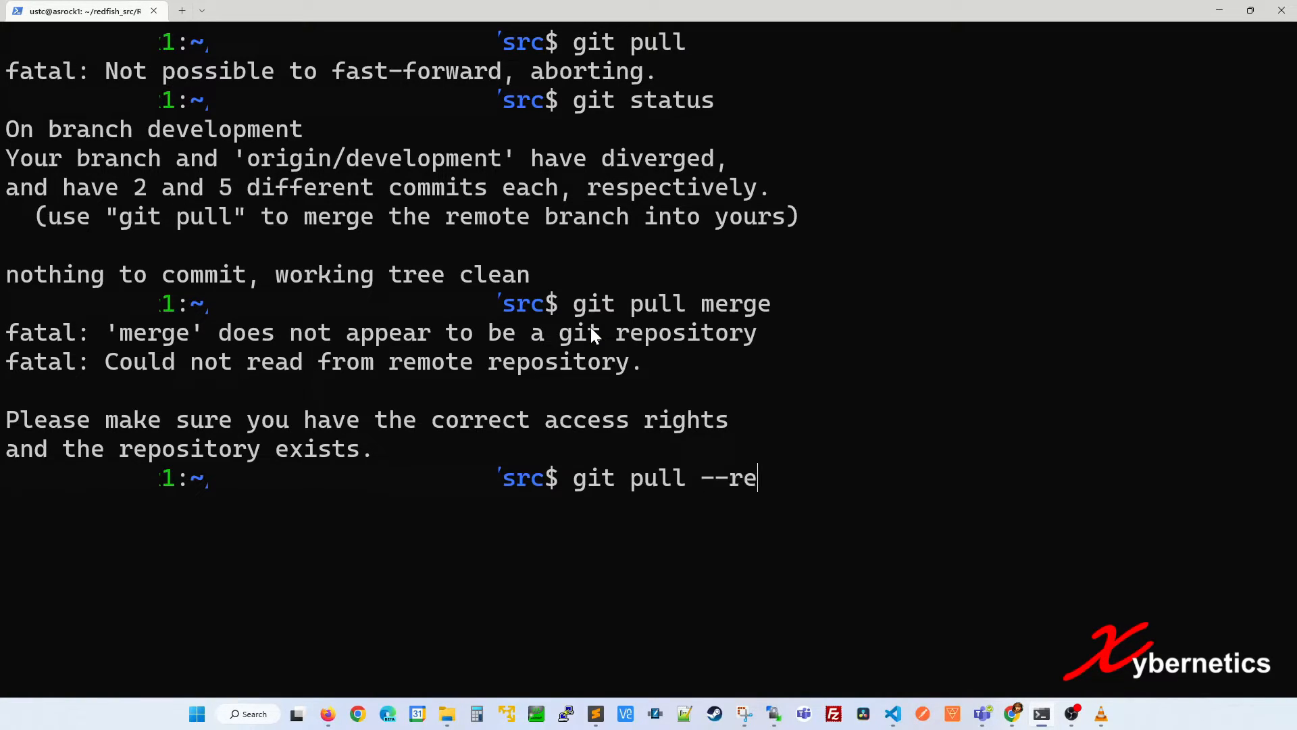
key("Return")
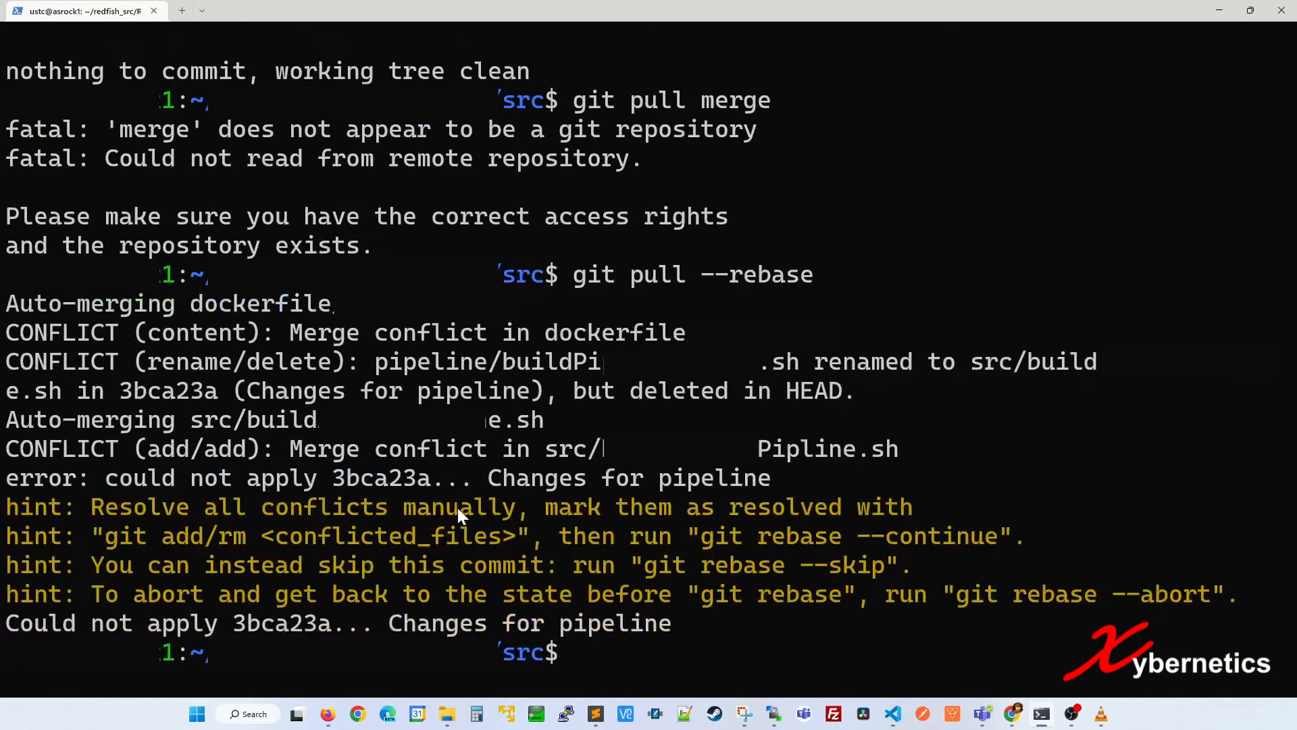
mouse_move(494, 321)
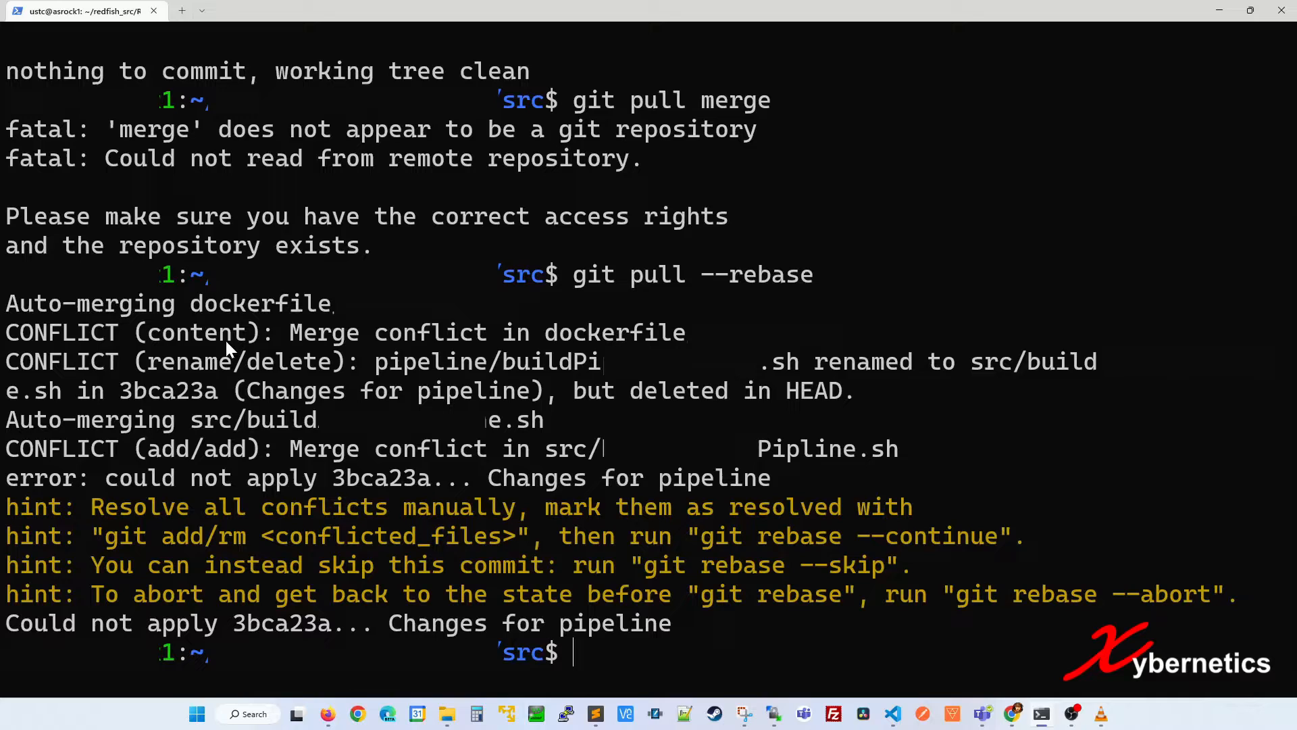
mouse_move(393, 554)
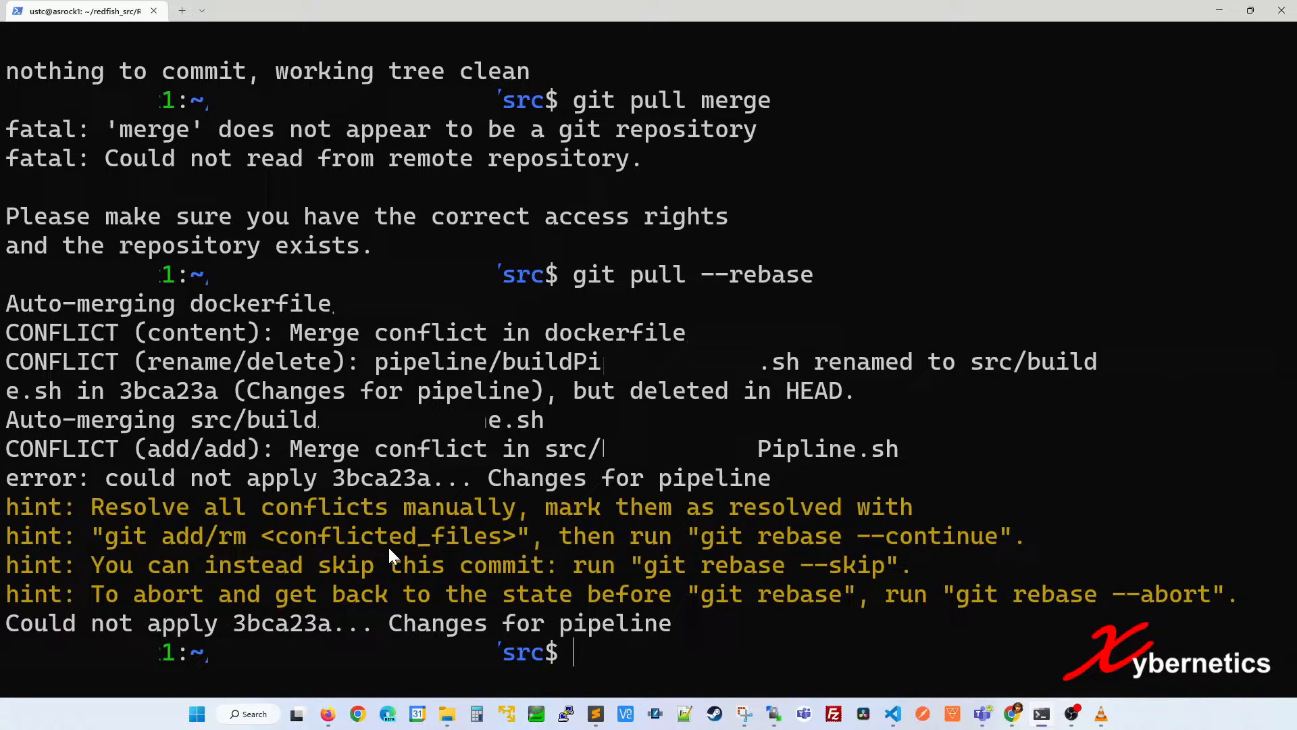
mouse_move(922, 695)
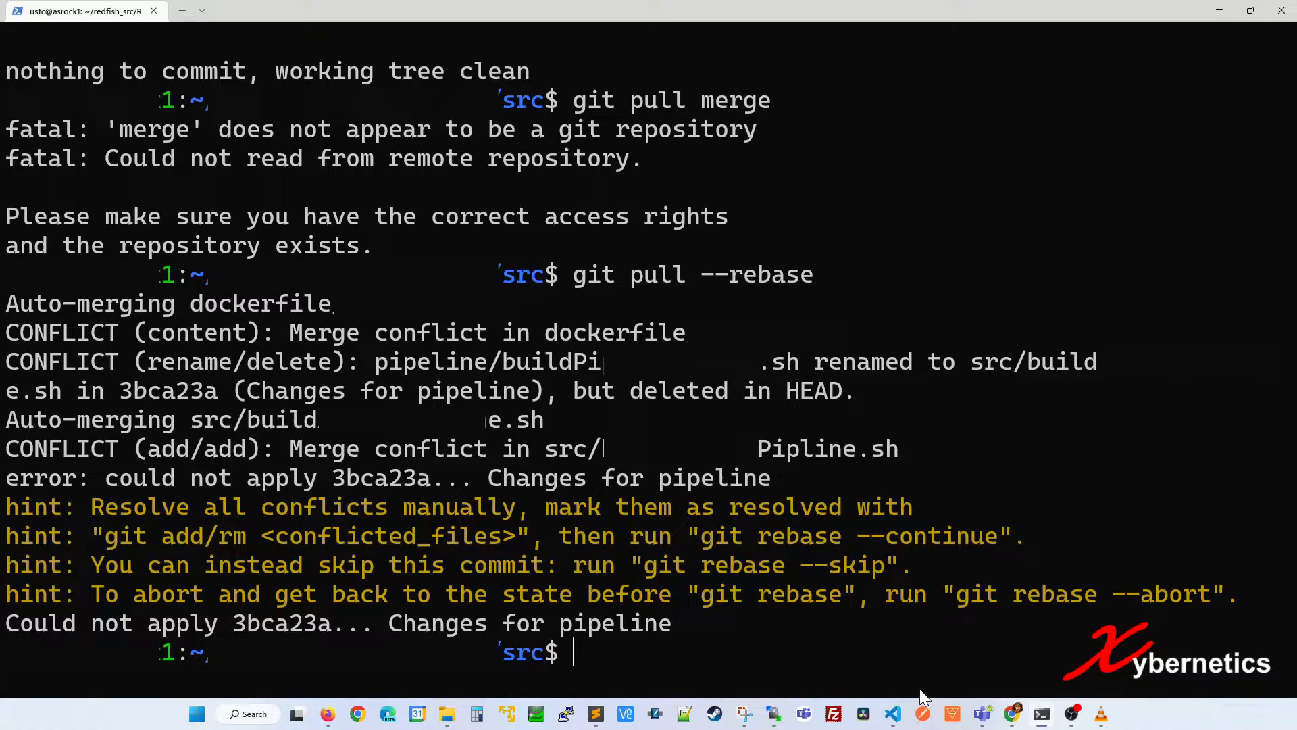
- Switch to VS Code and show Source Control listing the two conflicted files
left_click(892, 714)
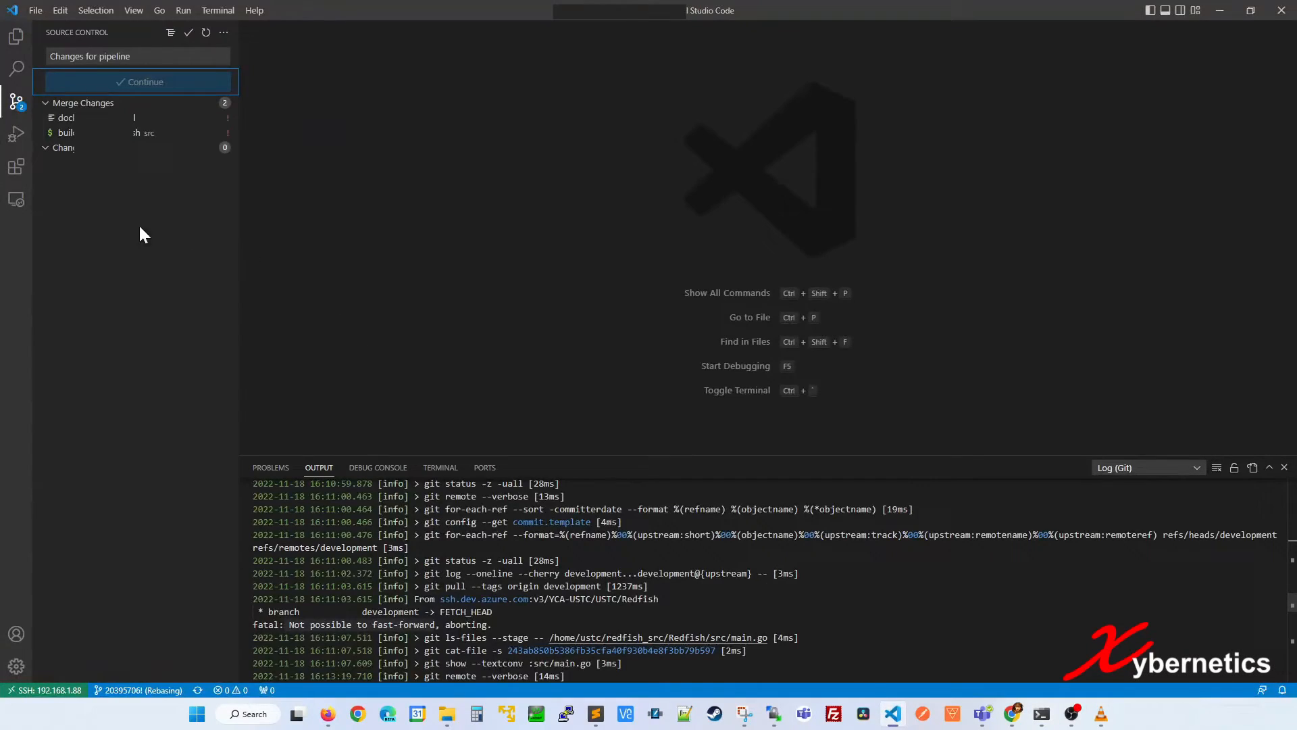
left_click(15, 100)
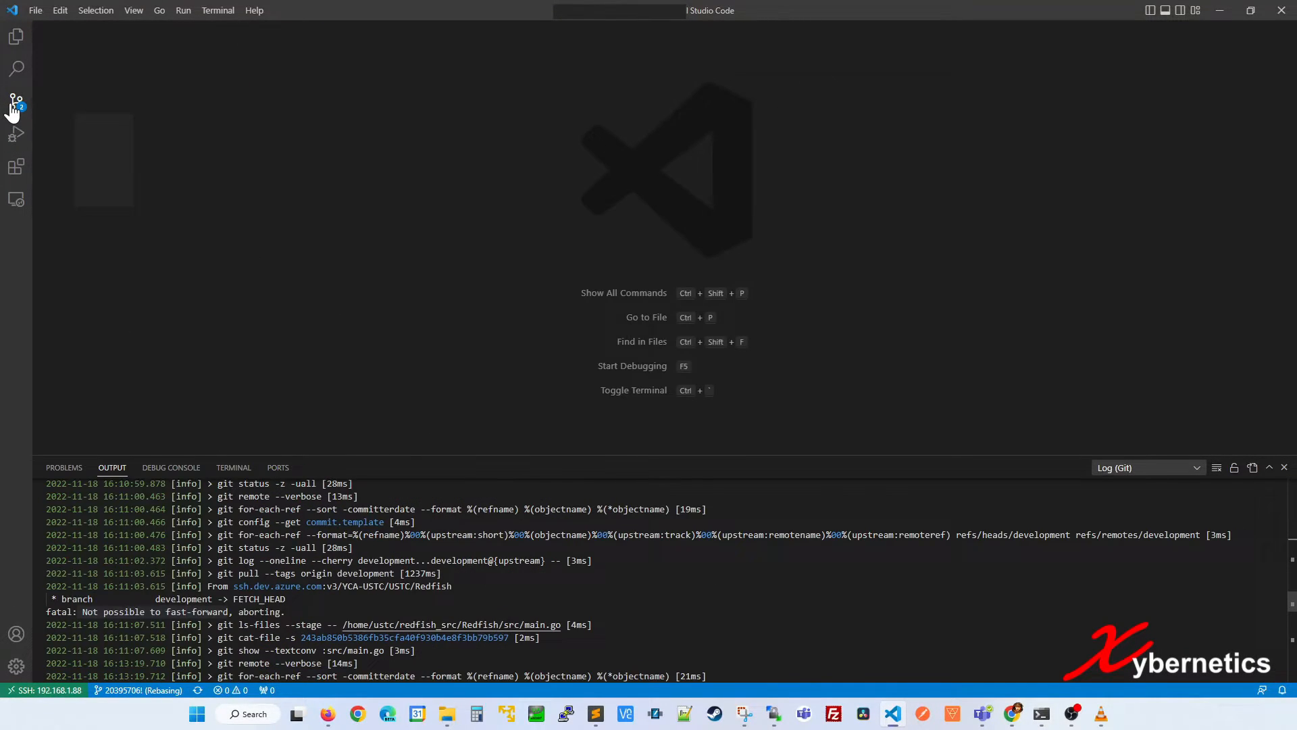
left_click(15, 101)
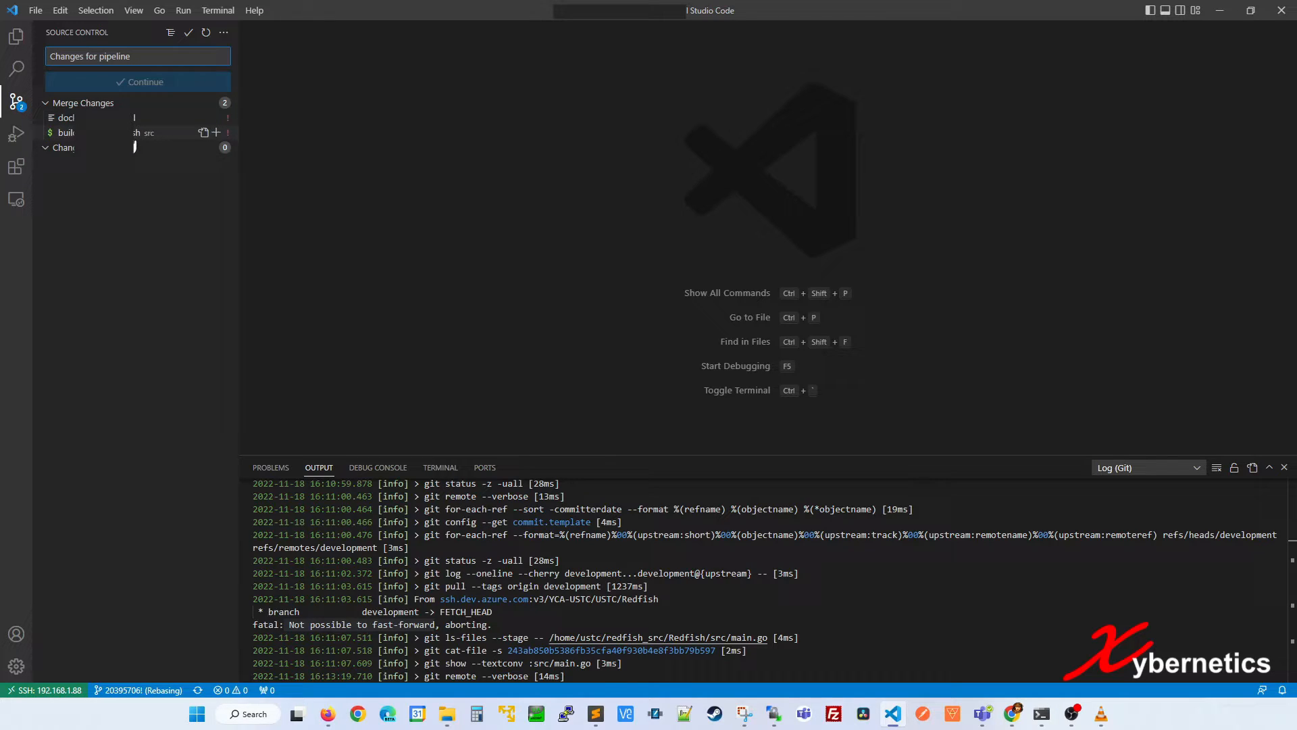
mouse_move(66, 132)
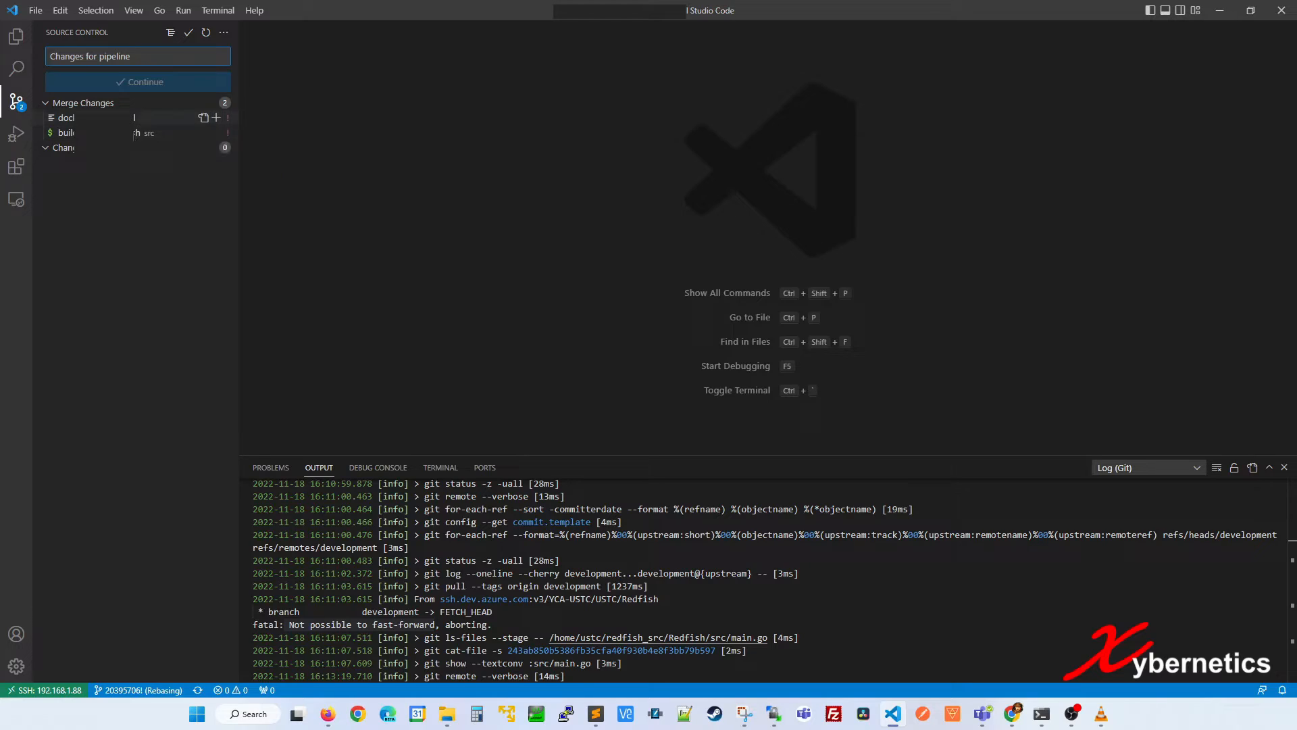
- Open the dockerfile to view its HEAD versus incoming 3bca23a conflict
left_click(65, 117)
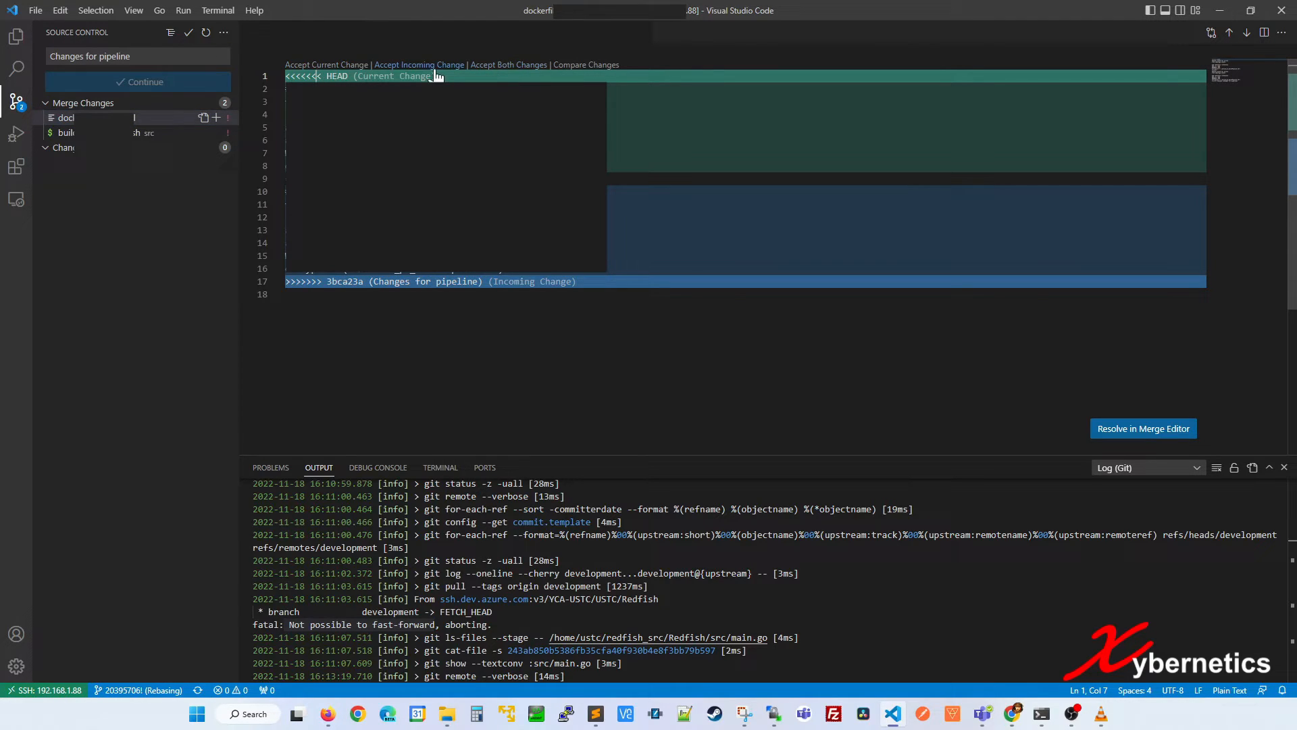
mouse_move(326, 65)
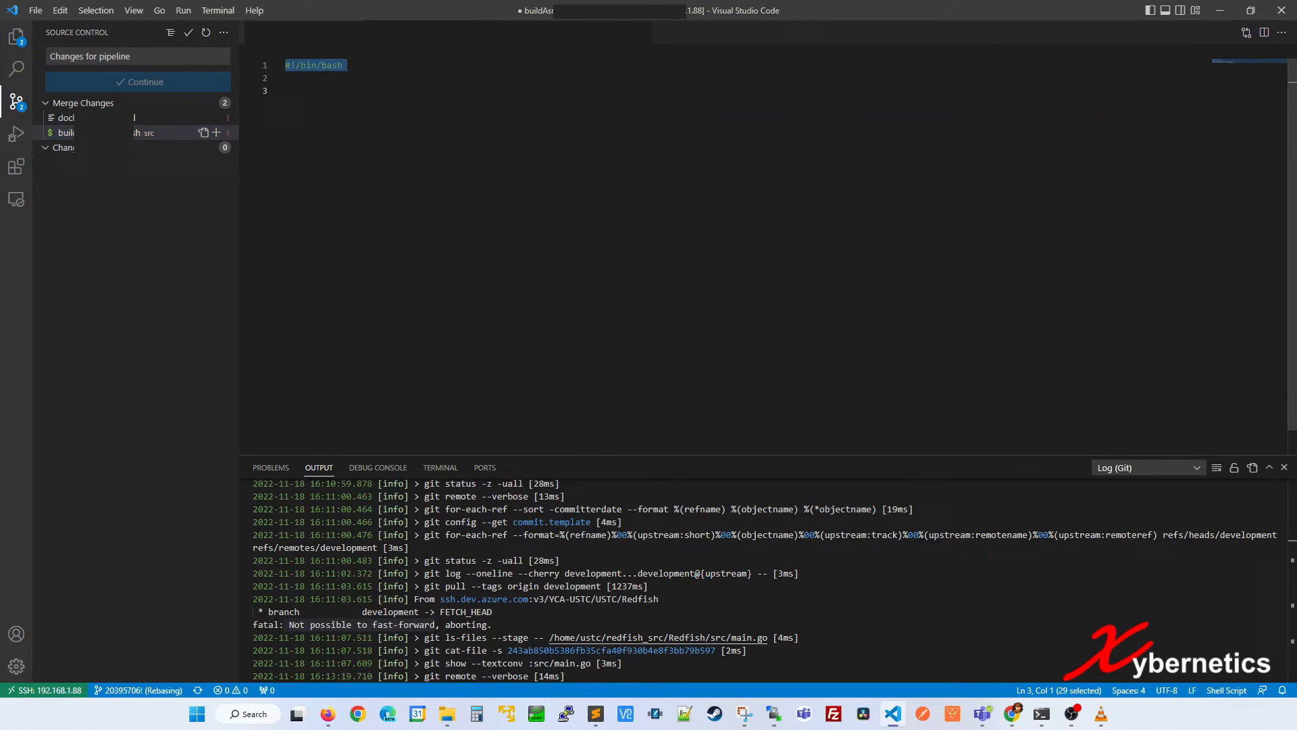
- Stage the conflicted build script and dockerfile, confirming staging despite conflicts
right_click(65, 132)
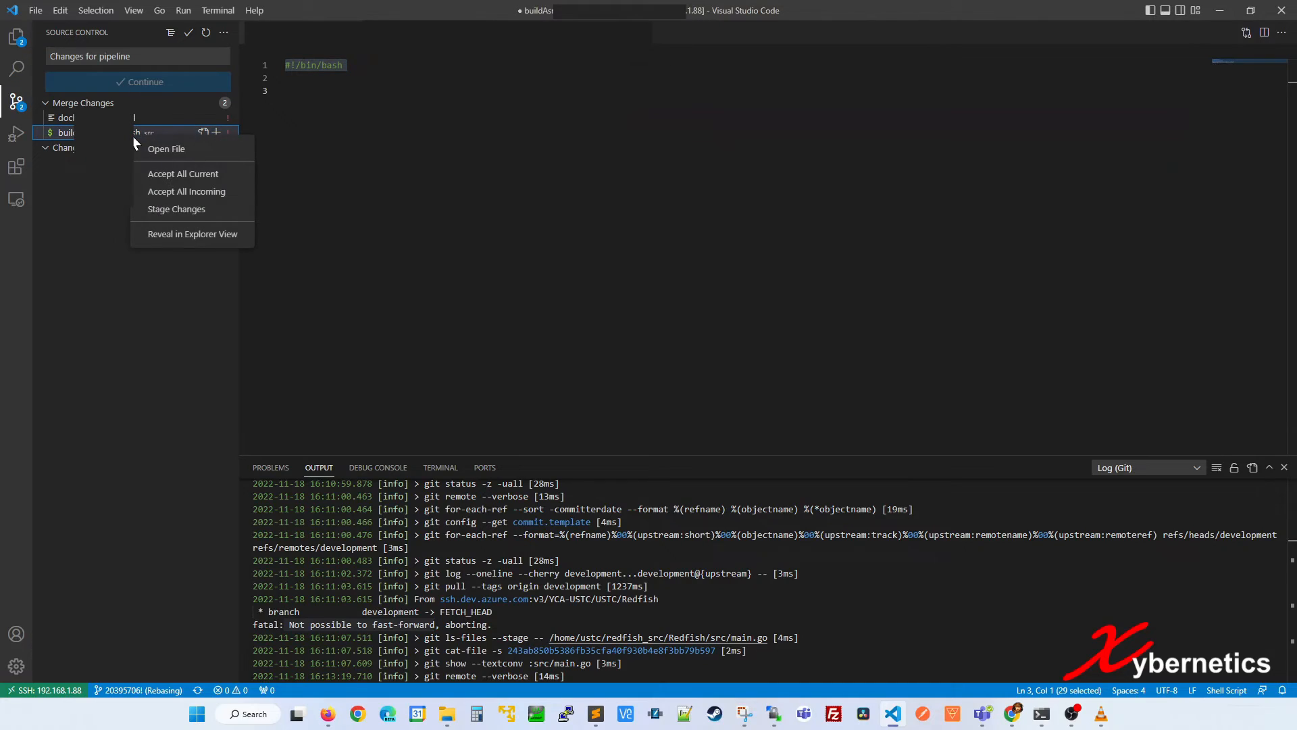
left_click(176, 209)
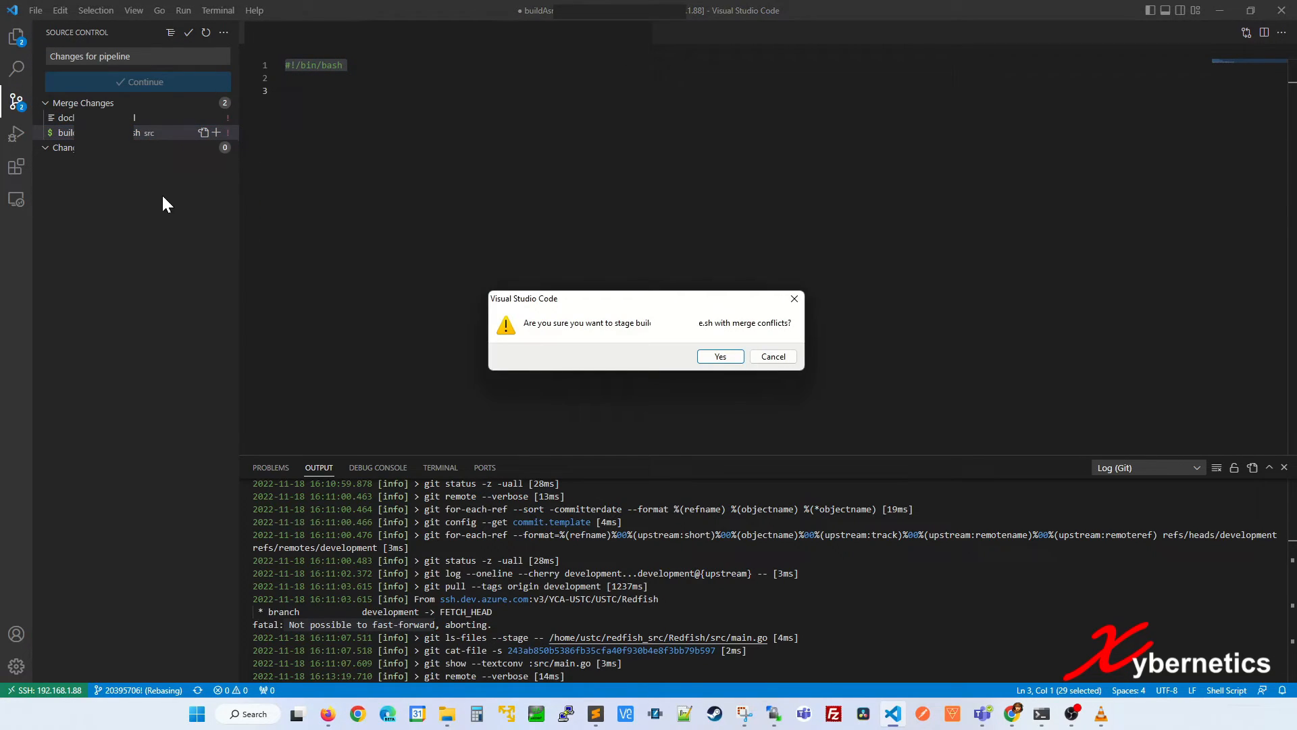
mouse_move(719, 356)
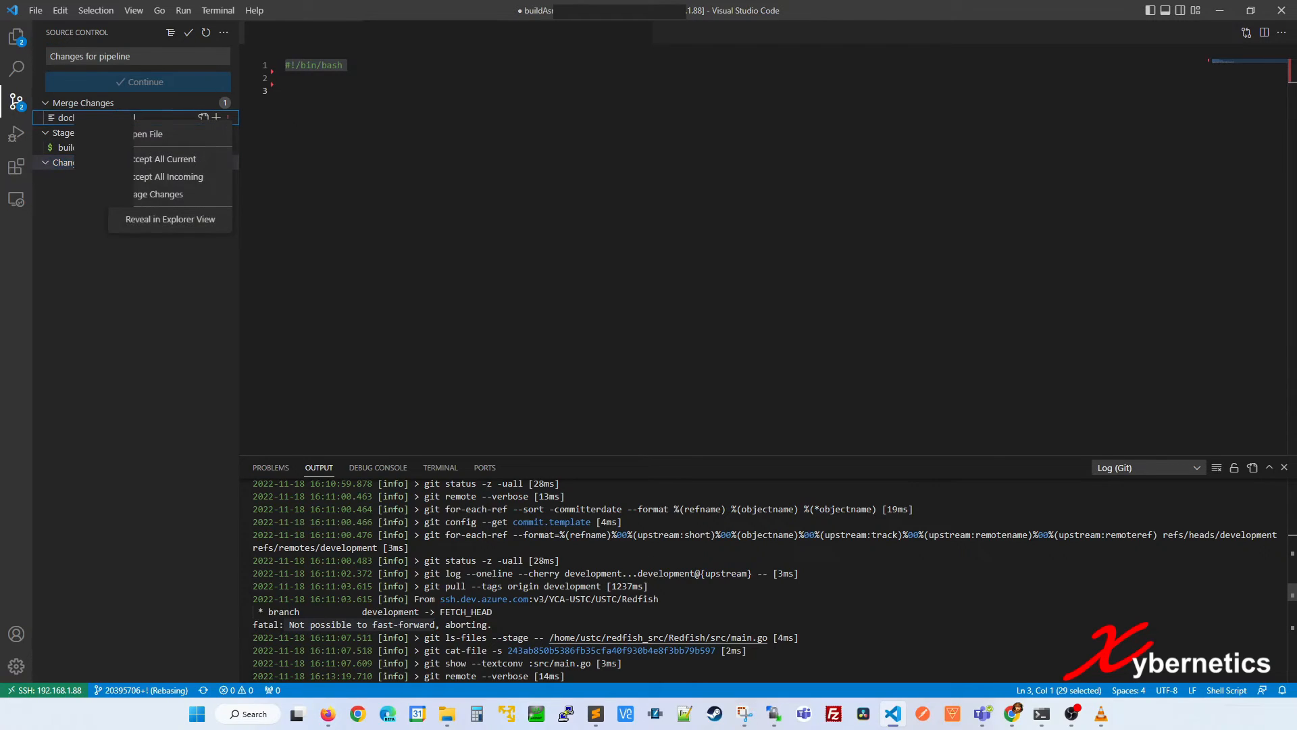
left_click(157, 194)
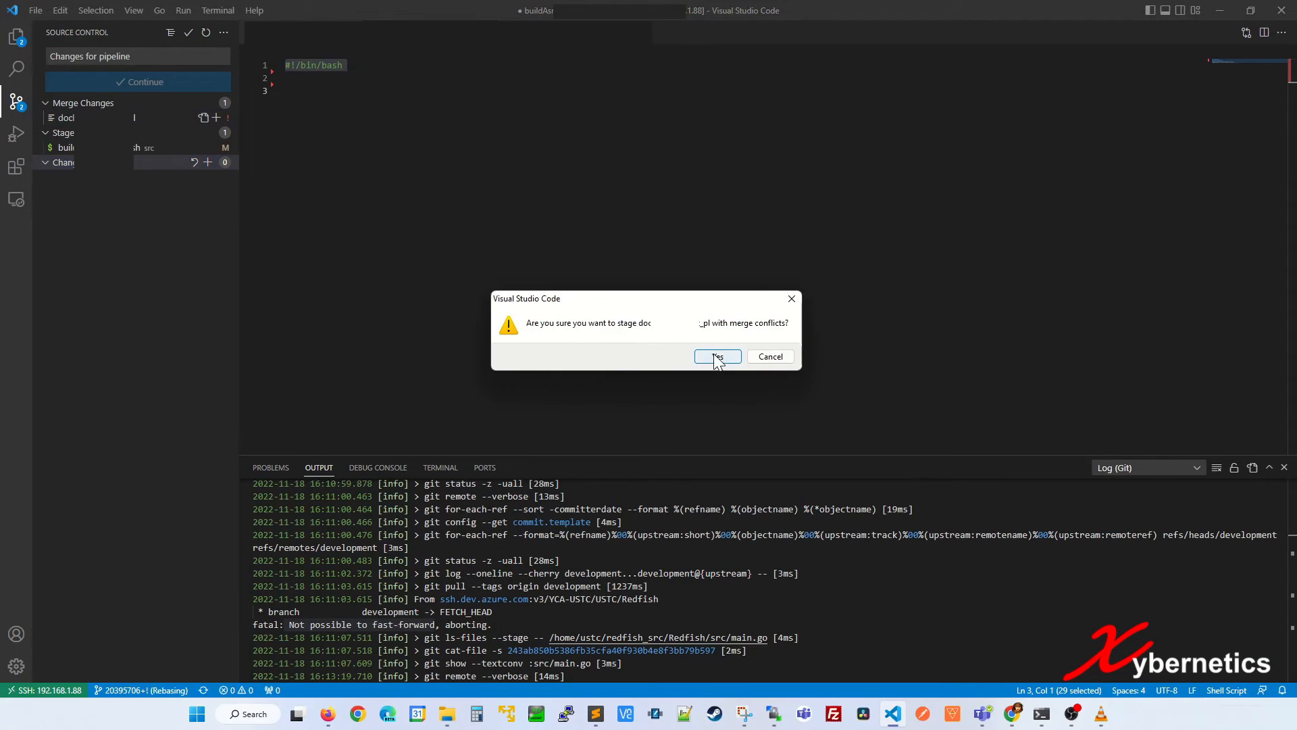
left_click(715, 357)
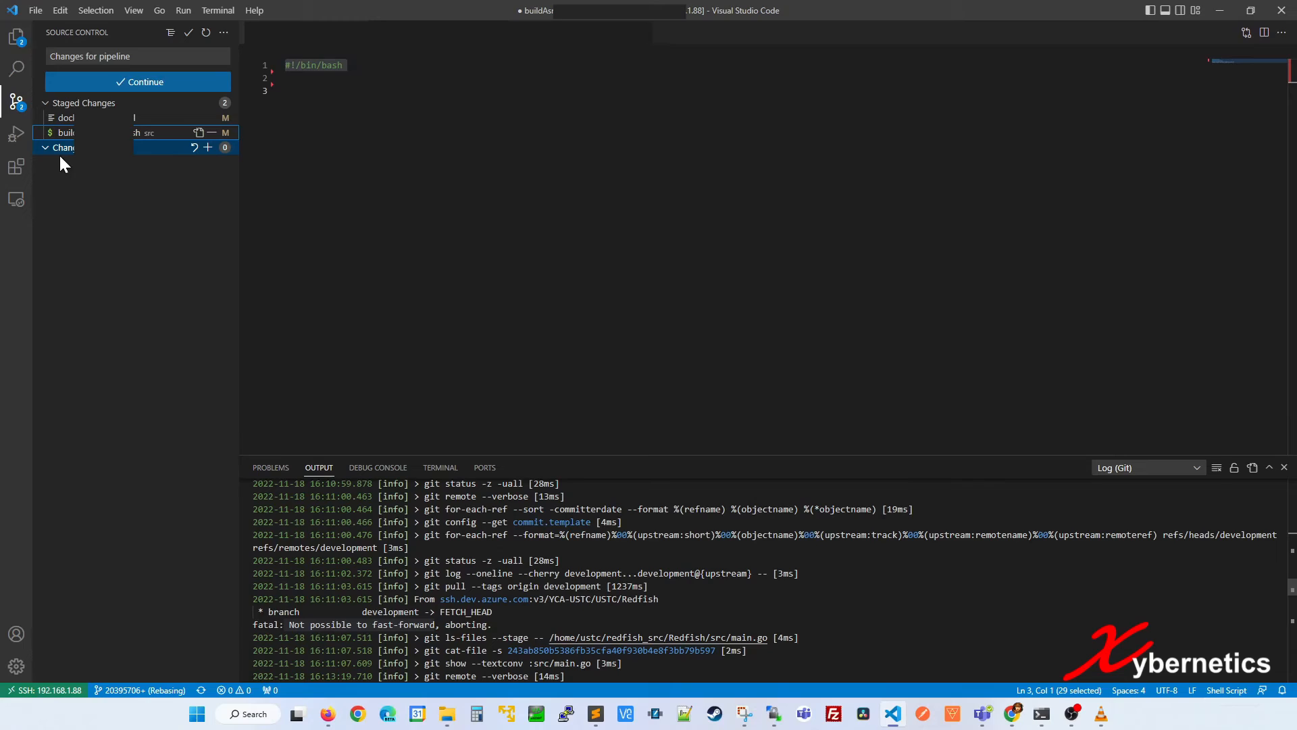
- Continue the rebase with Save All & Commit, leaving two commits to sync
left_click(137, 81)
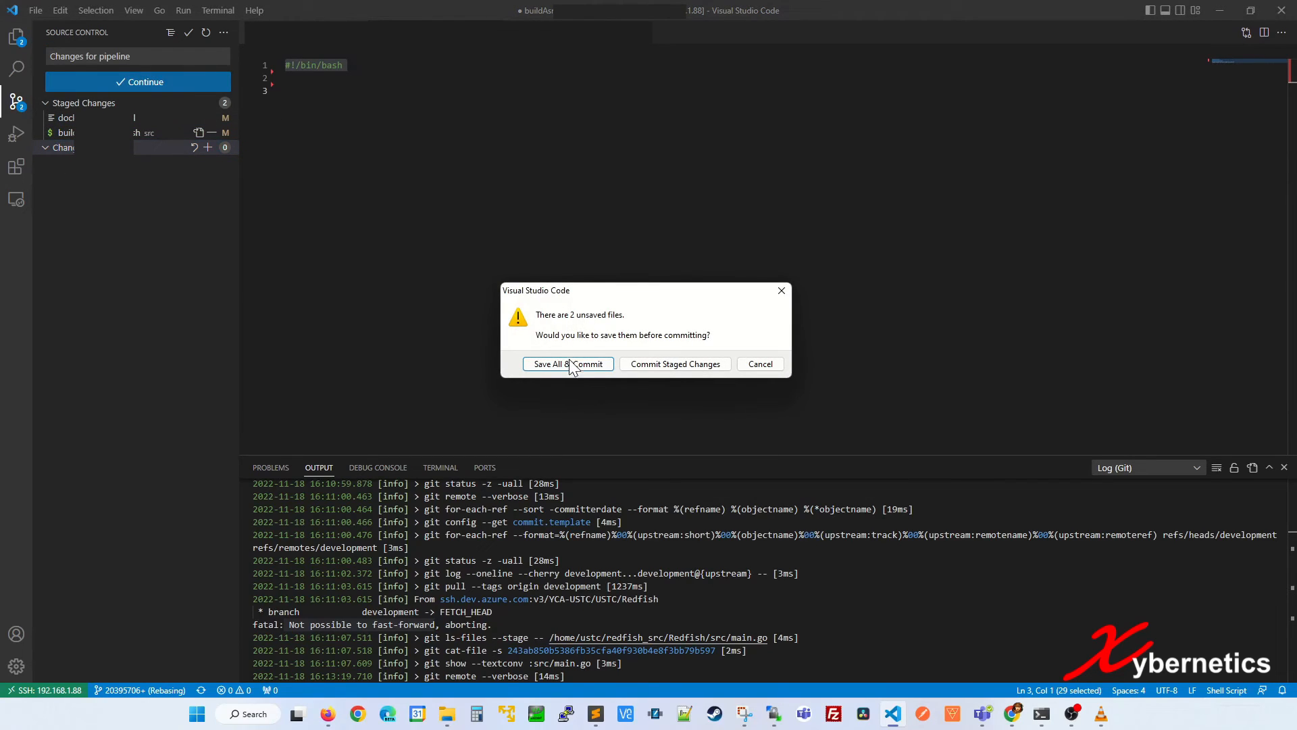
left_click(549, 364)
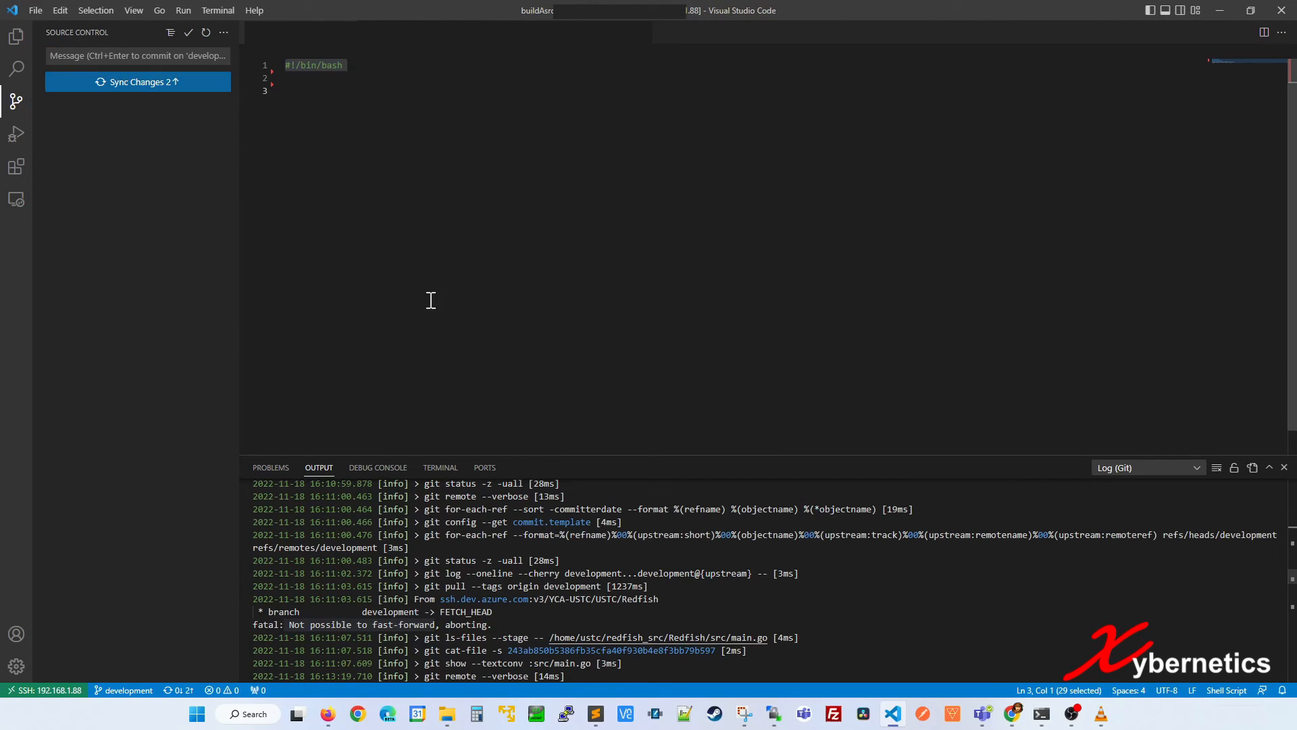